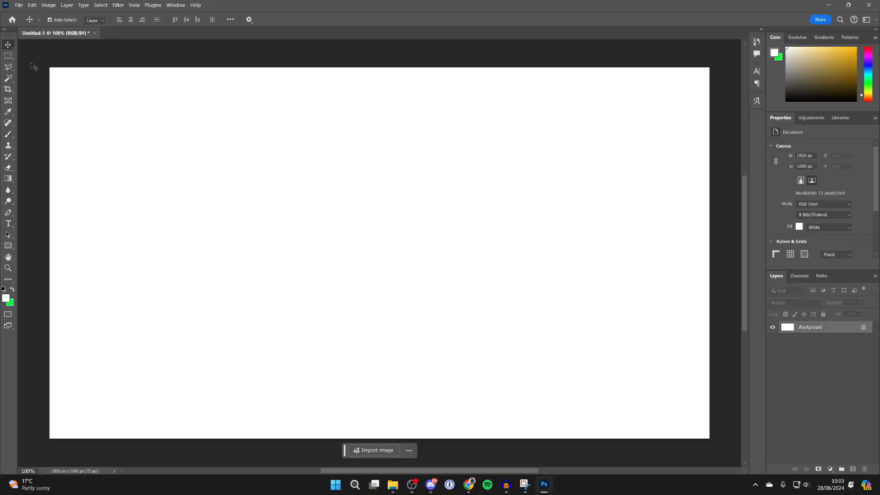
# Place a 300 pt Poppins Black 'Lorem Ipsum' text layer and open the text colour picker.
pyautogui.click(215, 183)
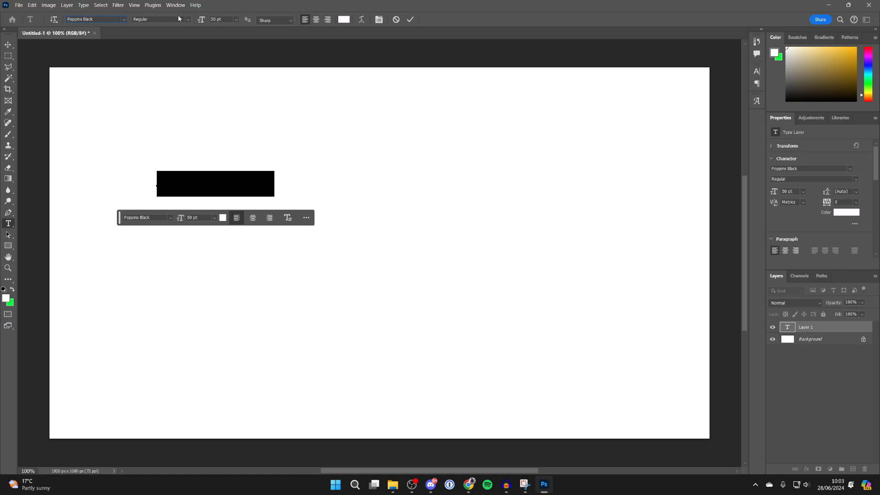
pyautogui.click(344, 19)
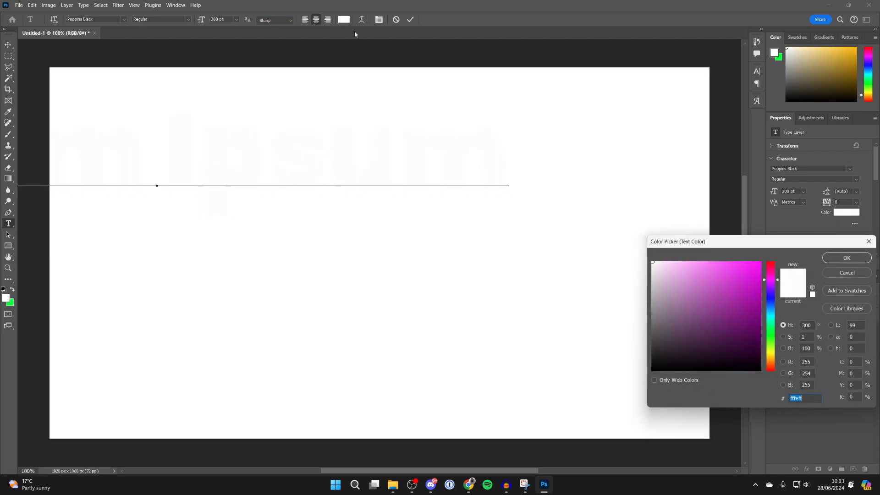
pyautogui.click(846, 257)
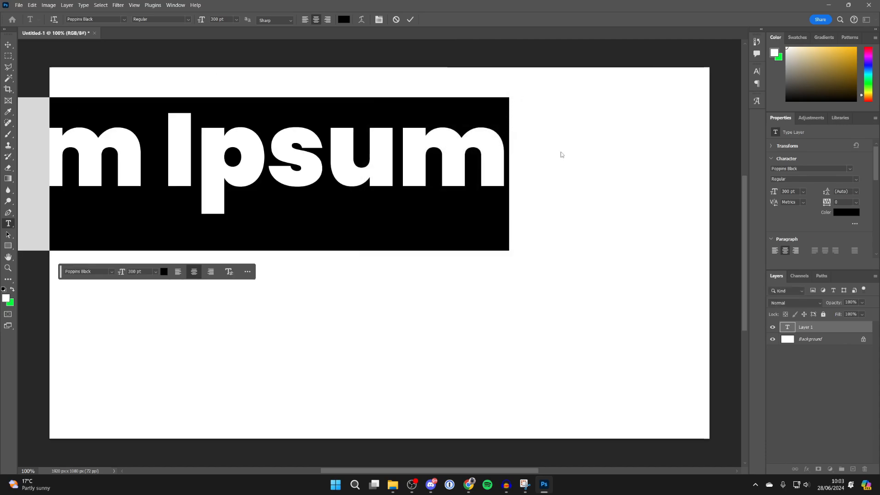